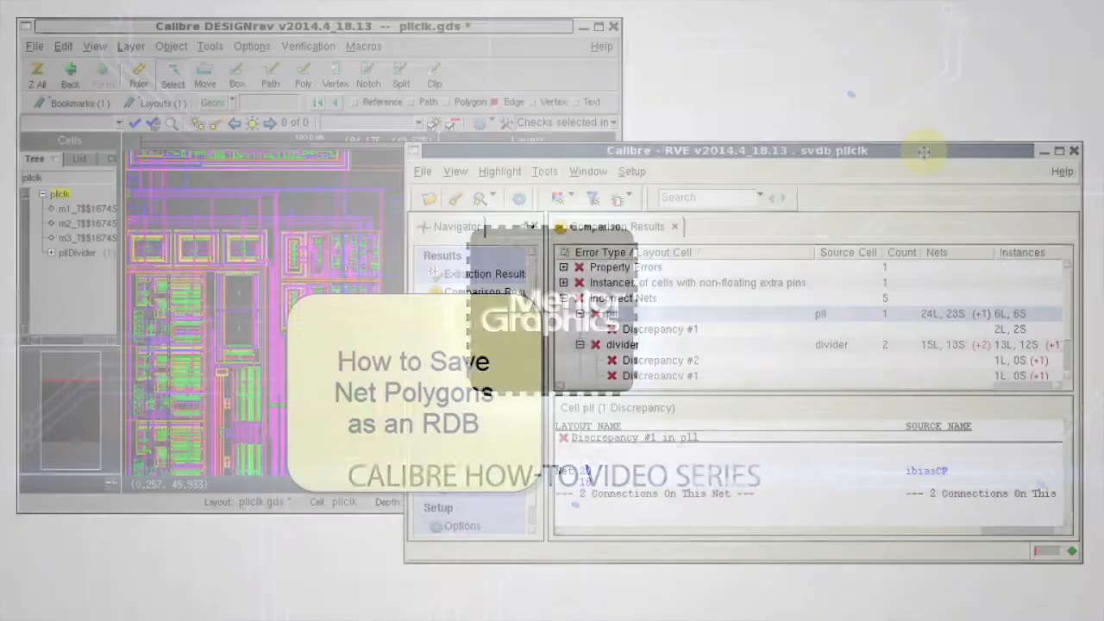
Highlight divider Discrepancy #1's net on layer 4000 and select only layer 4000.
left_click(611, 313)
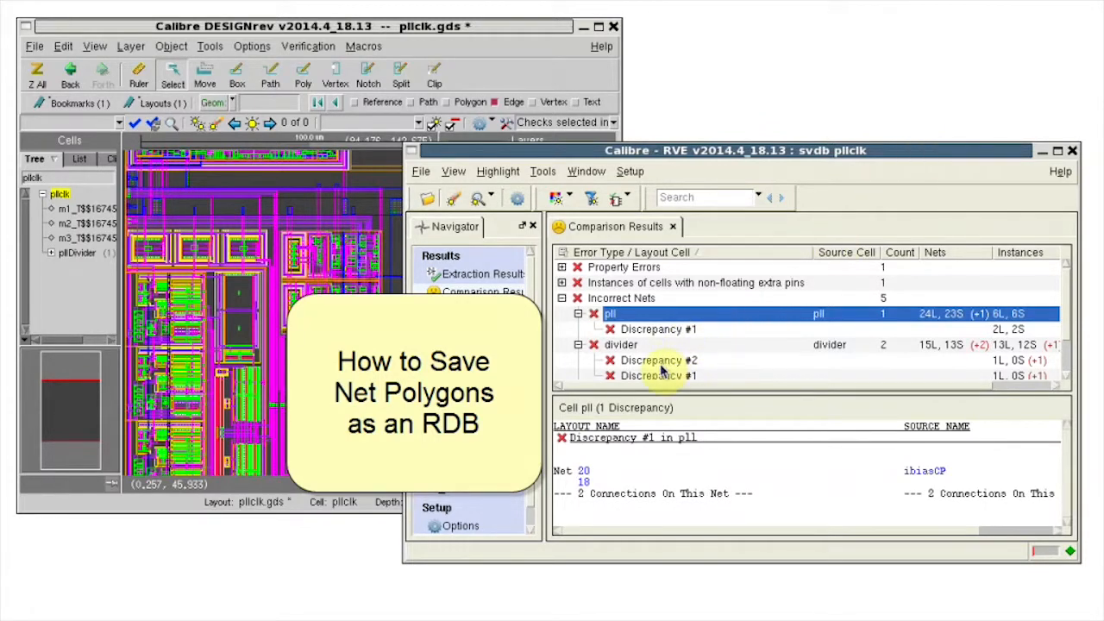
left_click(658, 375)
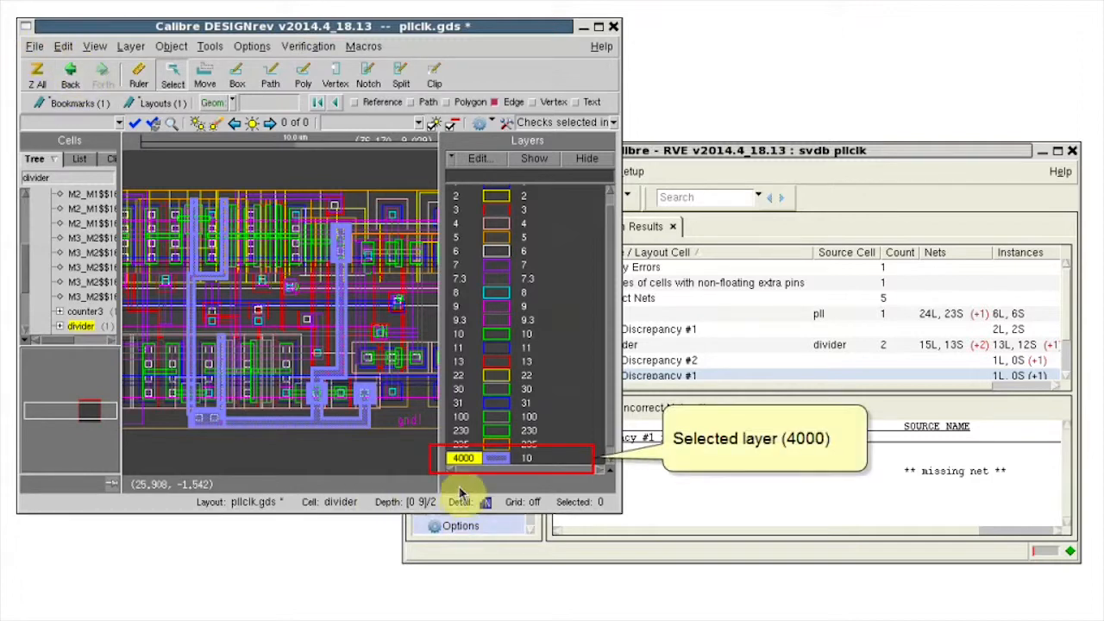
Export layer 4000 as Hierarchical RDB file net10.rdb, then return to RVE.
left_click(35, 45)
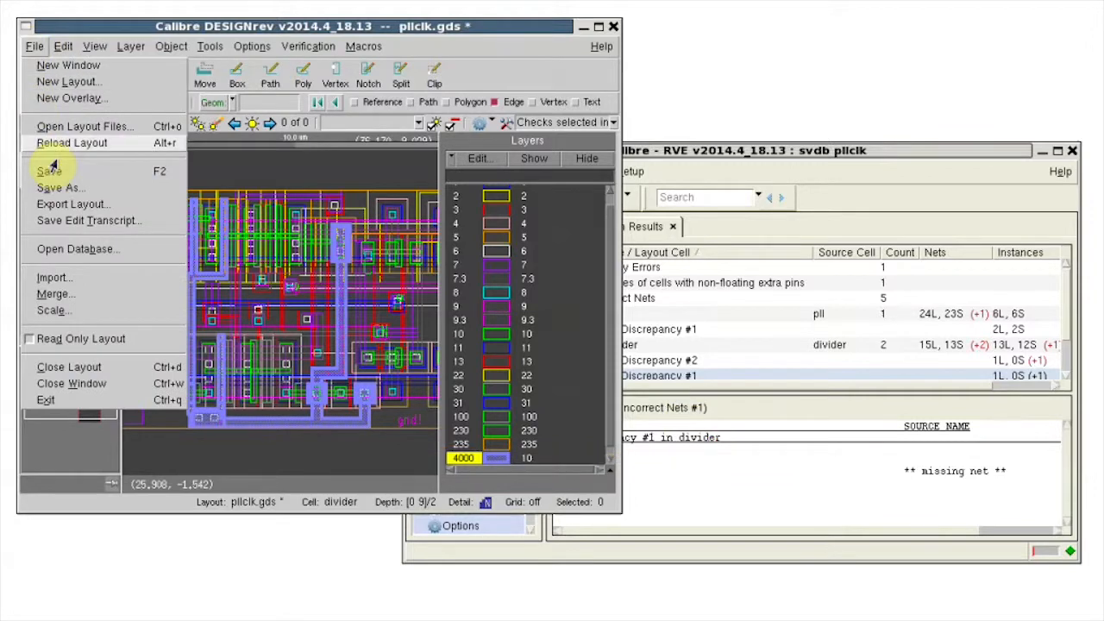
left_click(73, 204)
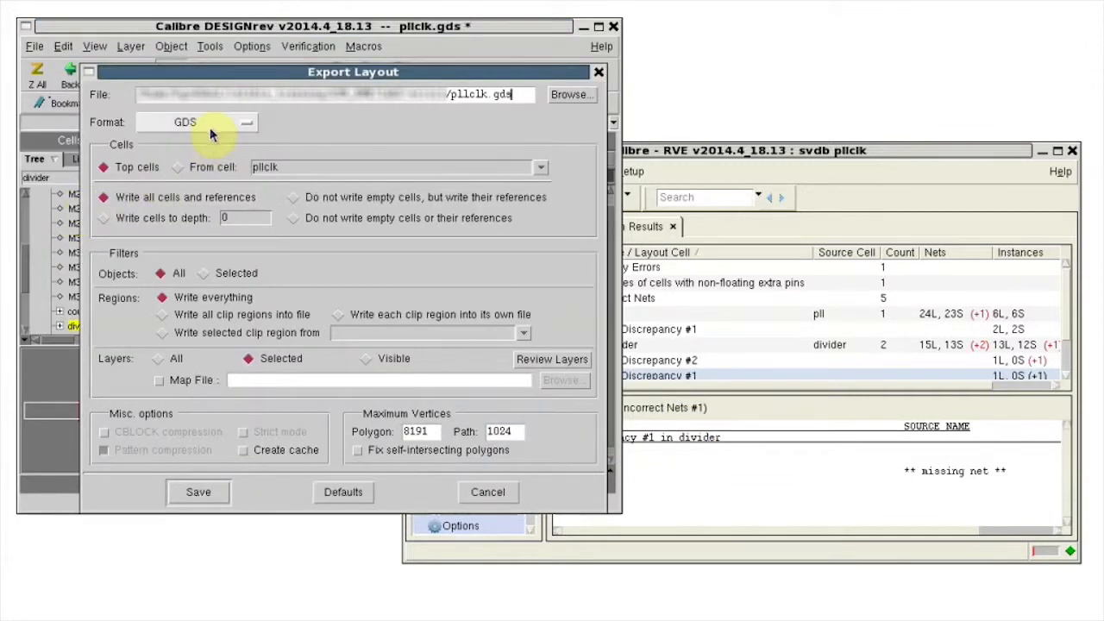
left_click(199, 122)
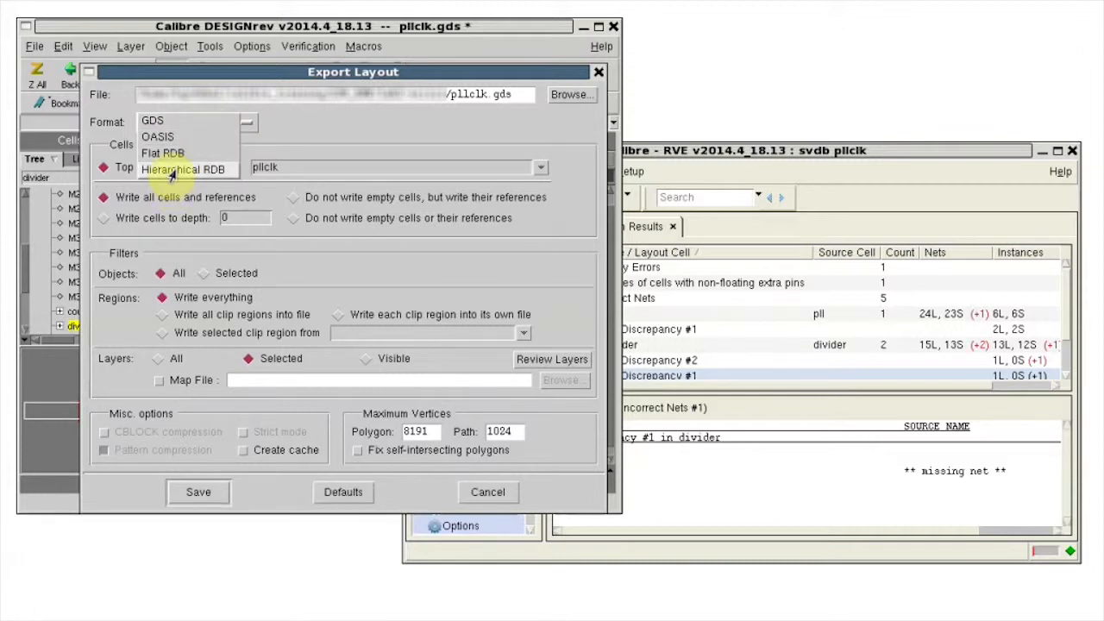
left_click(186, 168)
type("/net10.rdb")
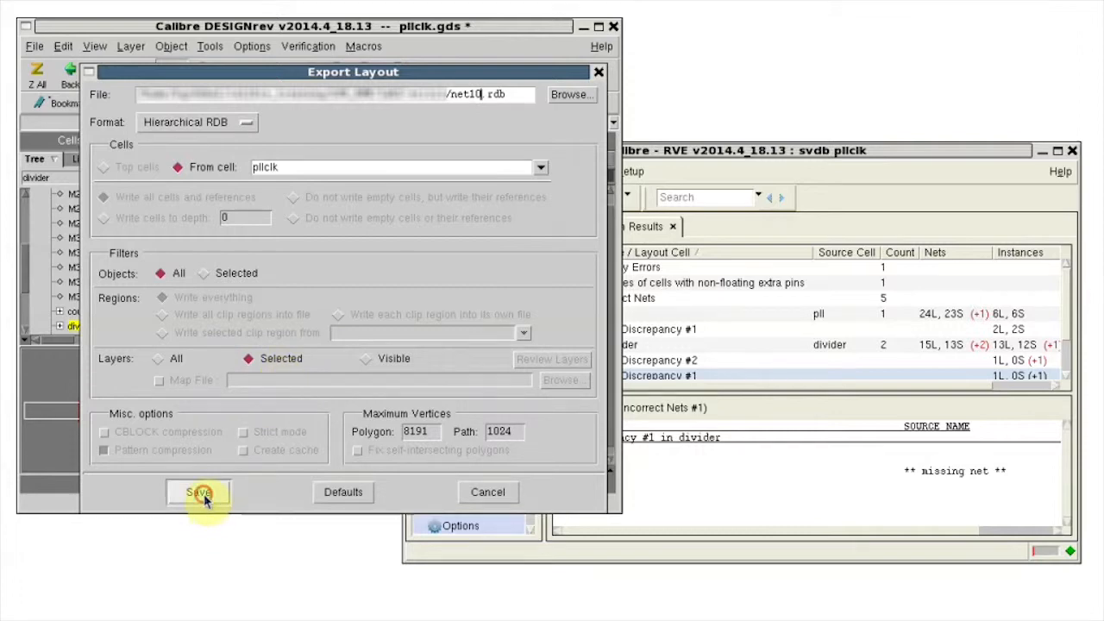
left_click(197, 491)
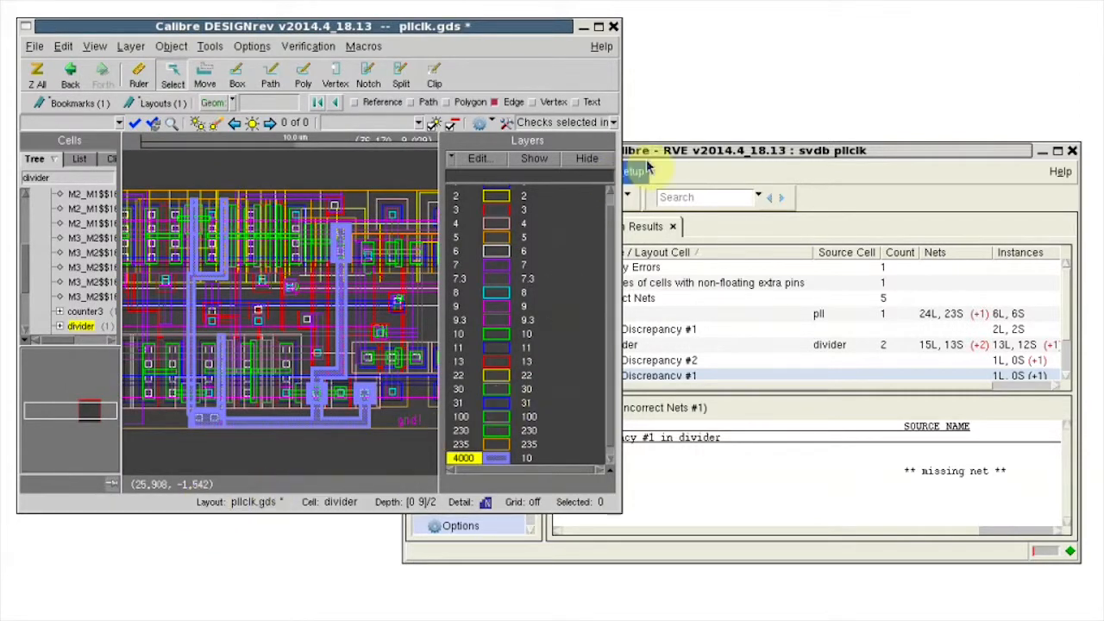
left_click(685, 151)
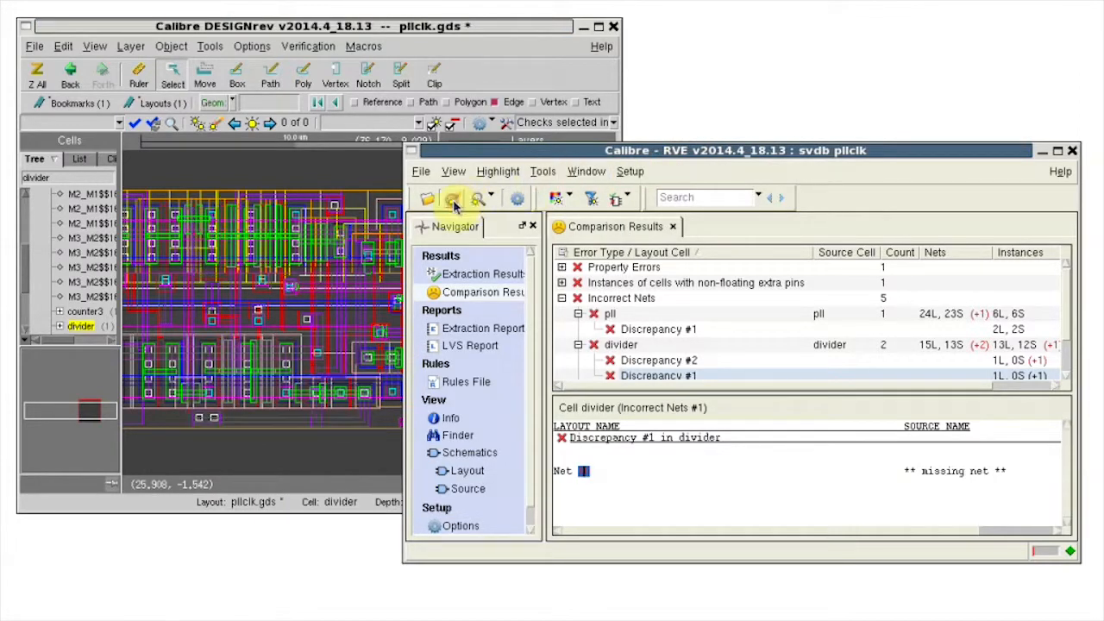
Open RVE's Open Database dialog, keeping DRC/ERC as the database type.
left_click(421, 170)
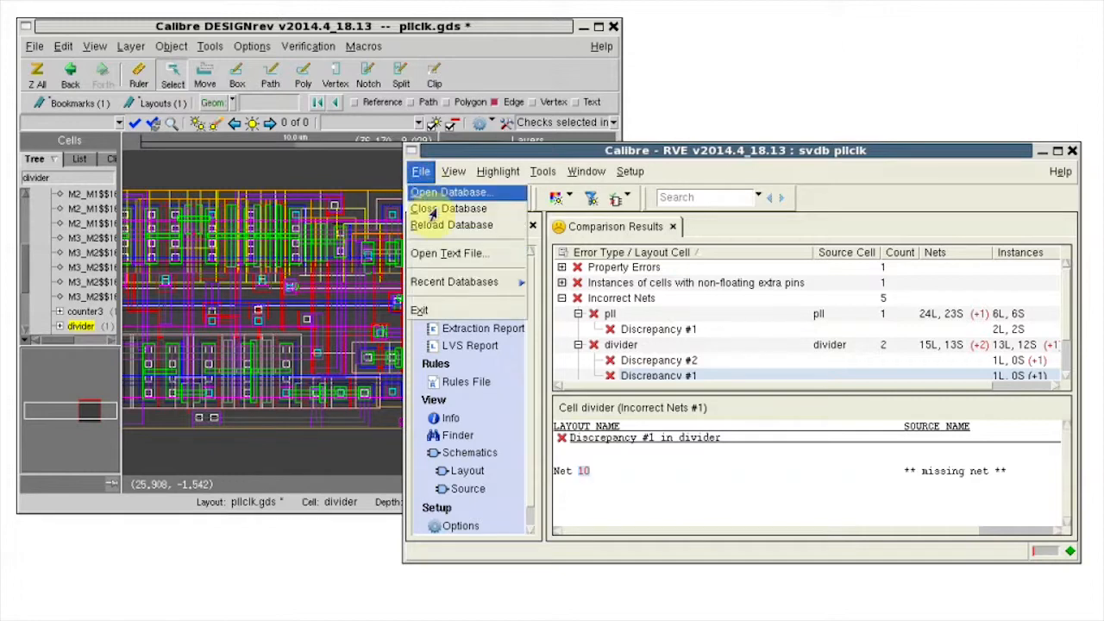
left_click(450, 191)
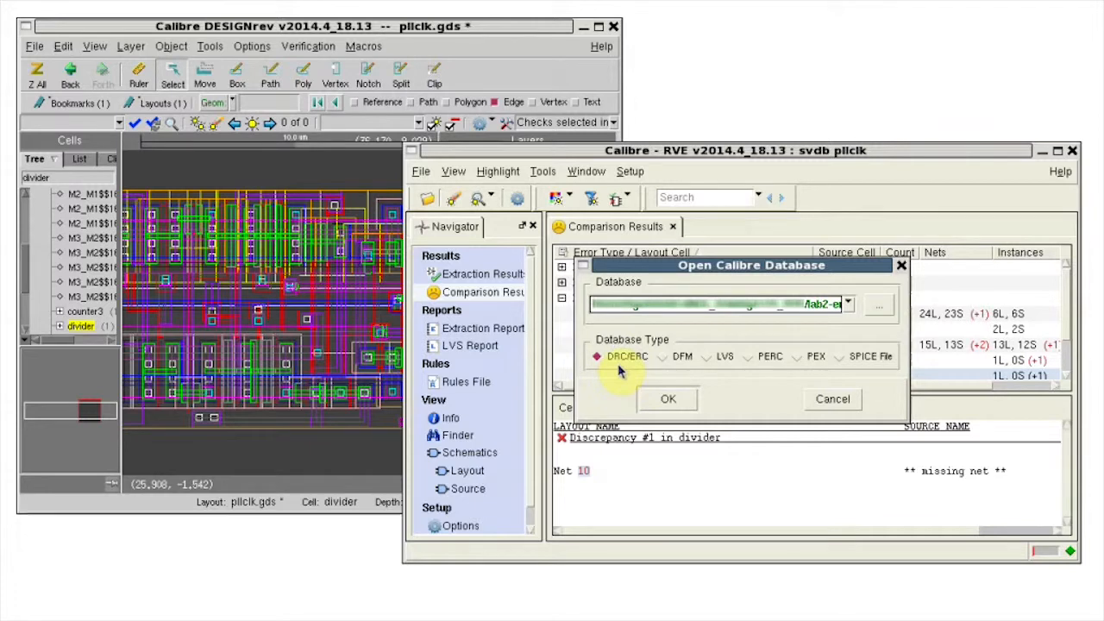
mouse_move(889, 311)
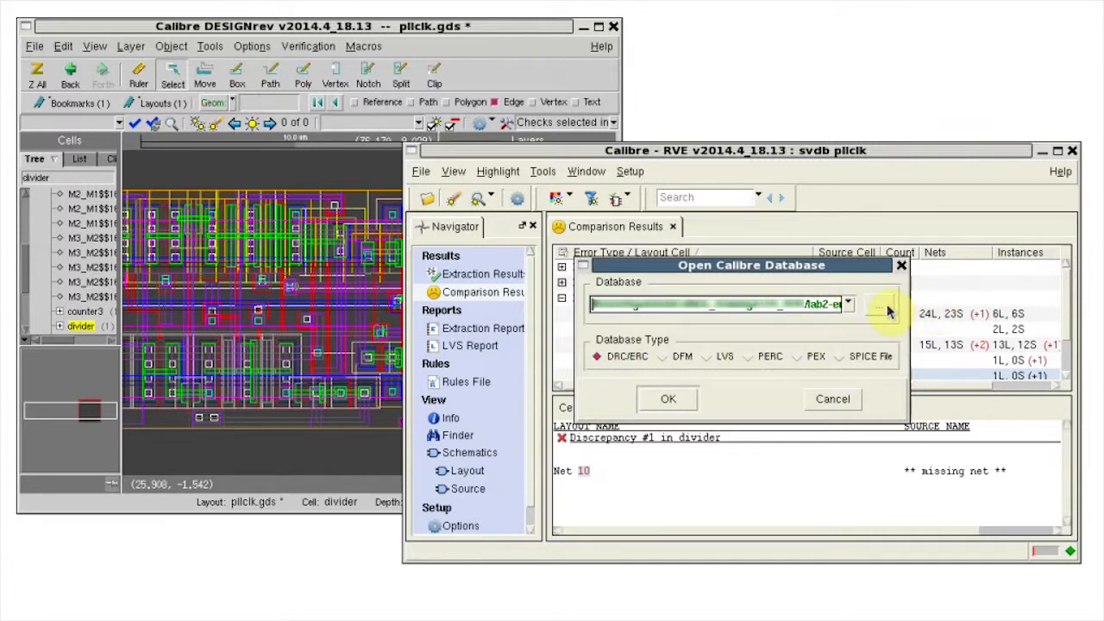
Load net10.rdb and Highlight All polygons of check LAYER_4000_0 in cell divider.
left_click(880, 304)
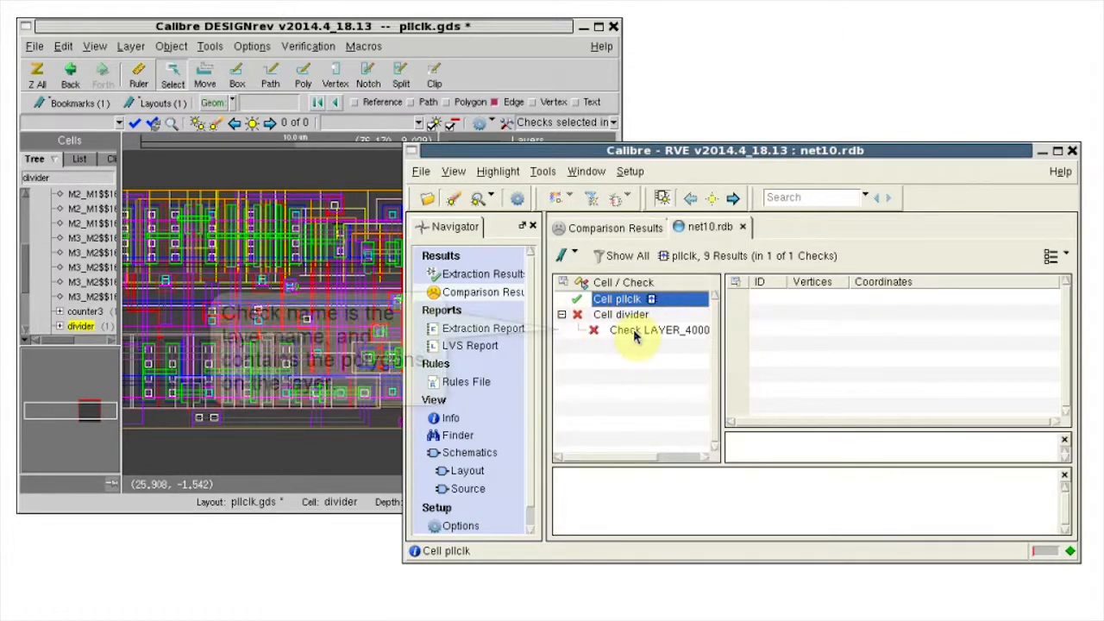
left_click(659, 329)
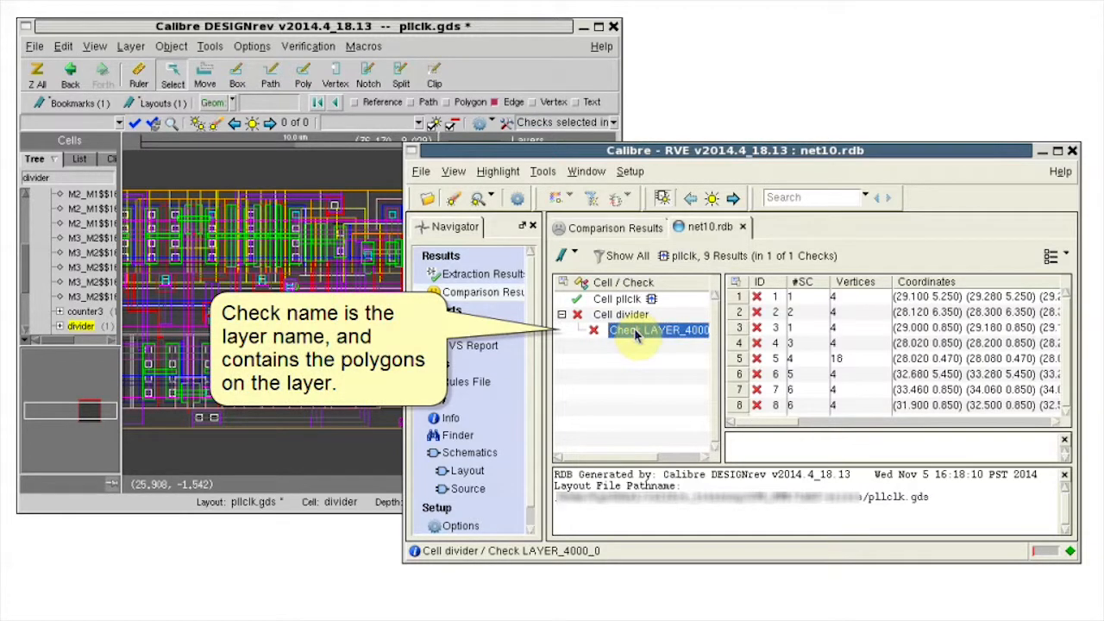
right_click(658, 331)
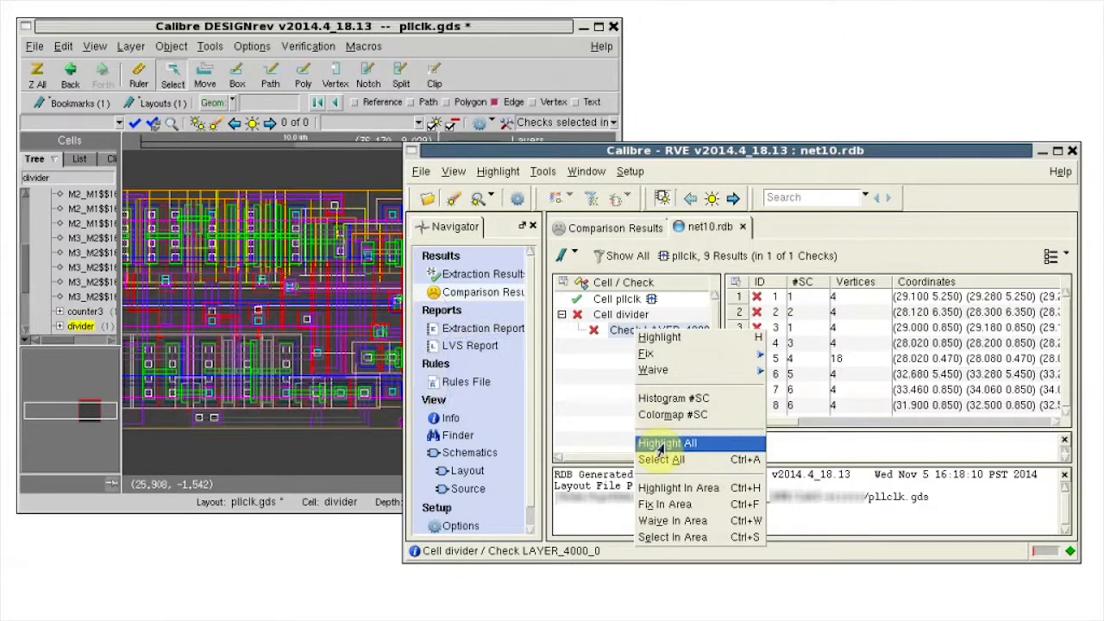
left_click(666, 443)
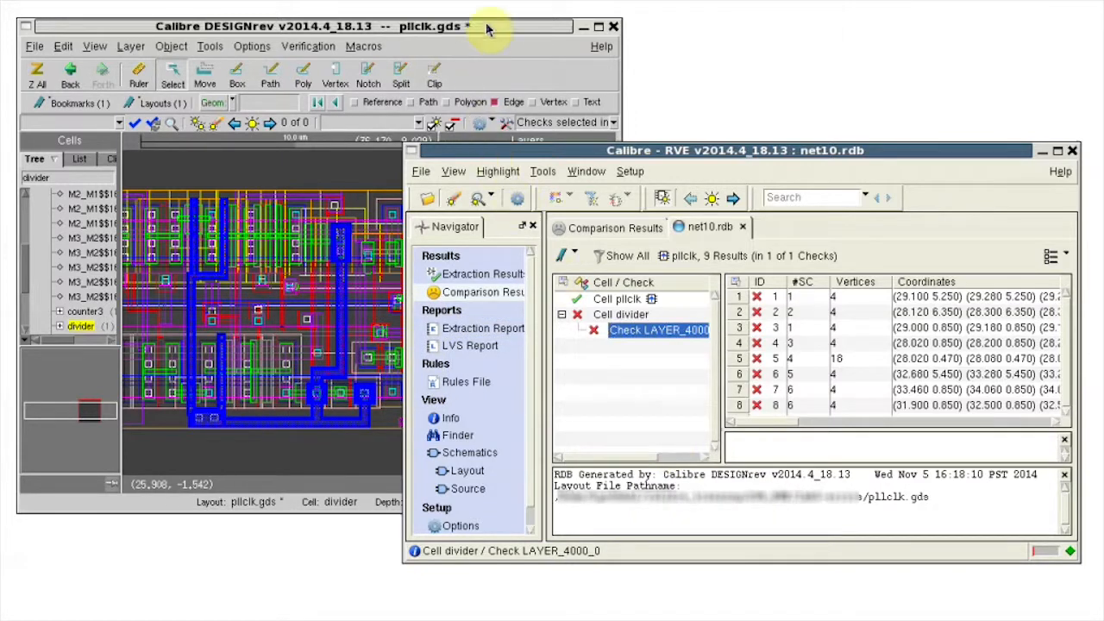